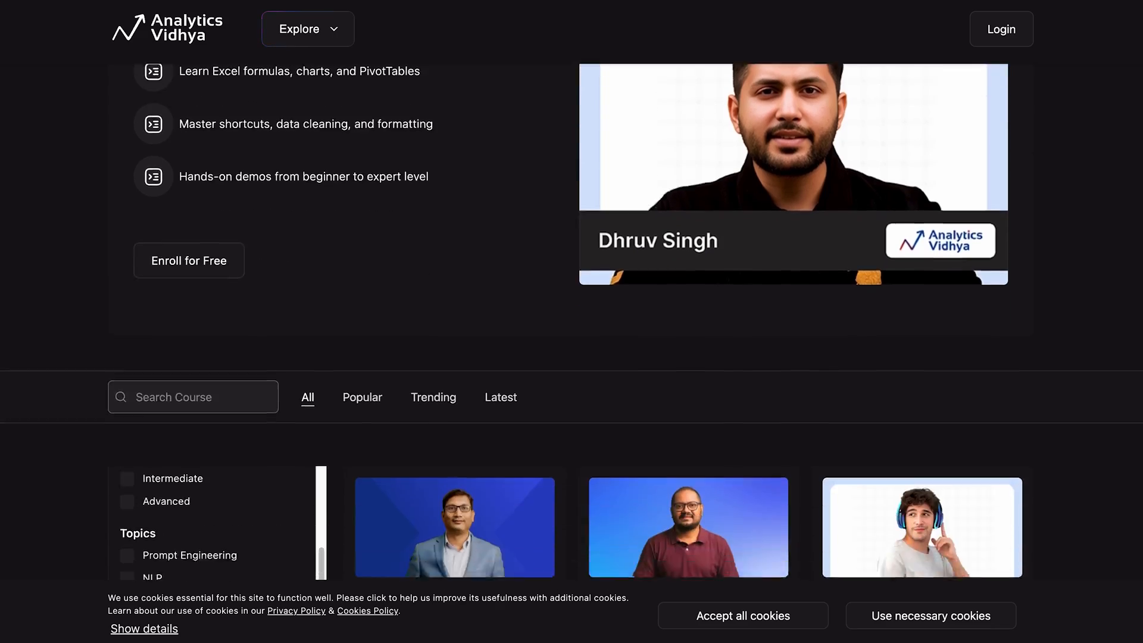
scroll("down", 3)
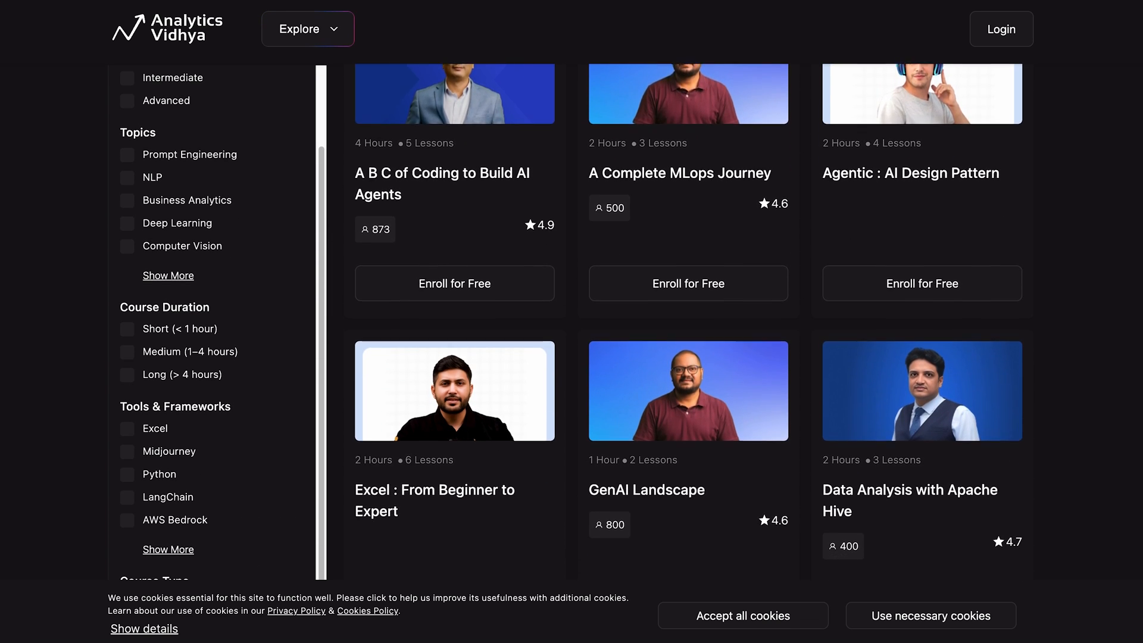
scroll("down", 3)
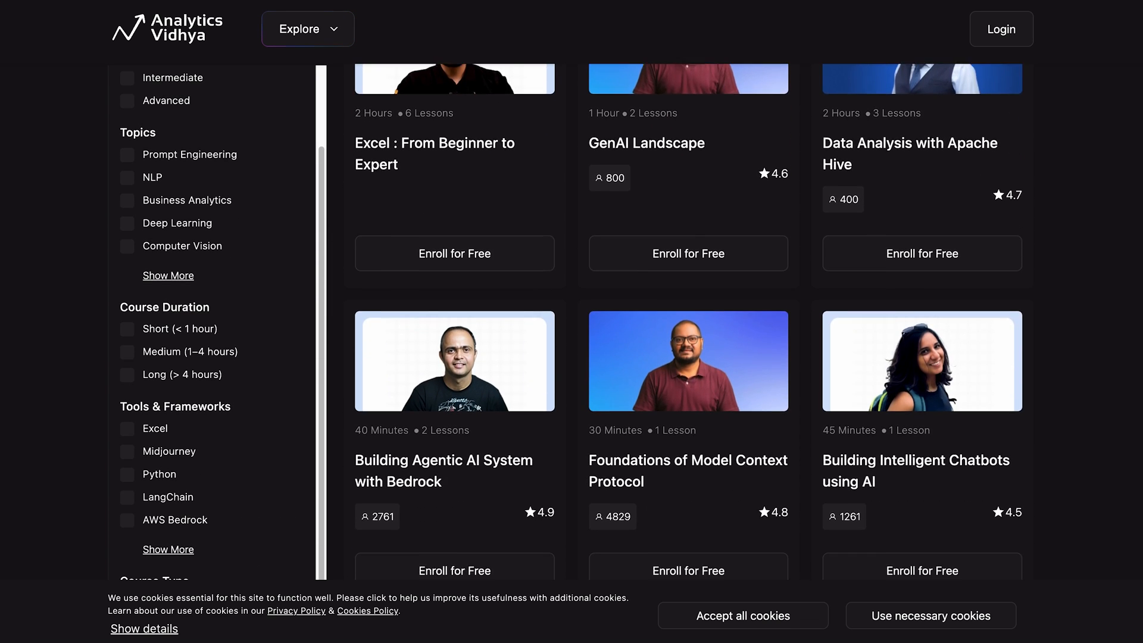
scroll("down", 3)
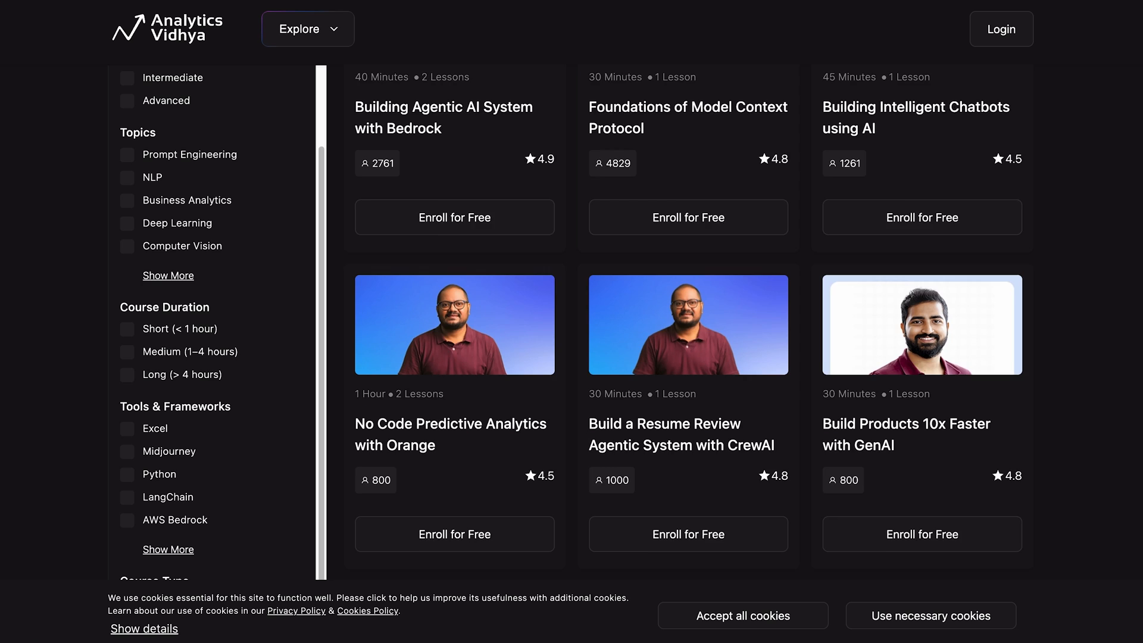
scroll("down", 3)
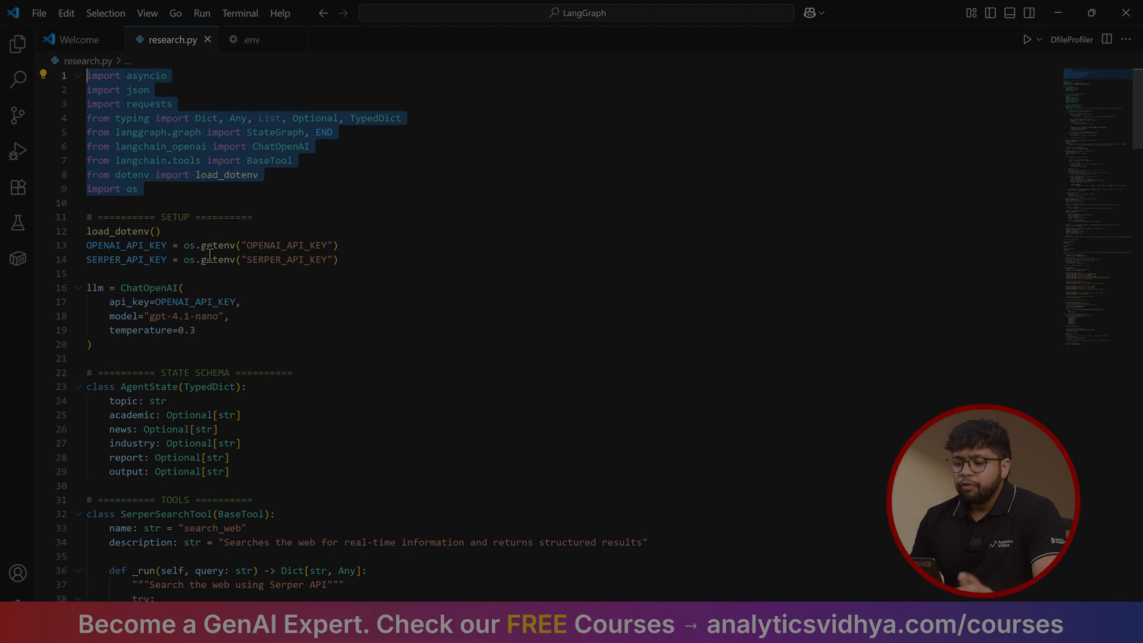
mouse_move(212, 245)
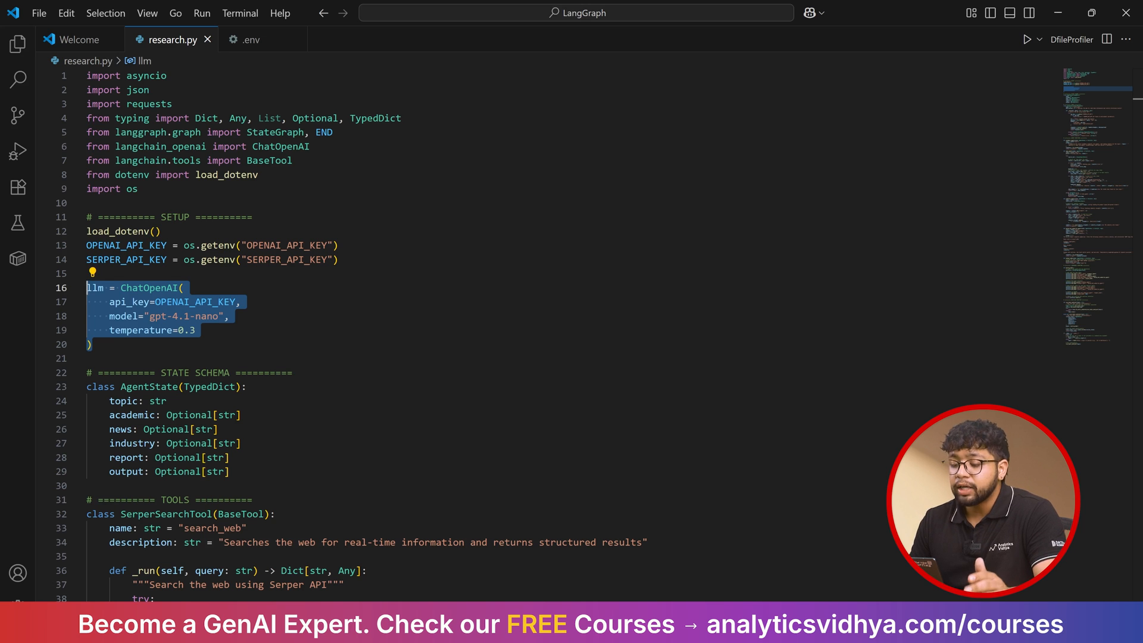
scroll("down", 3)
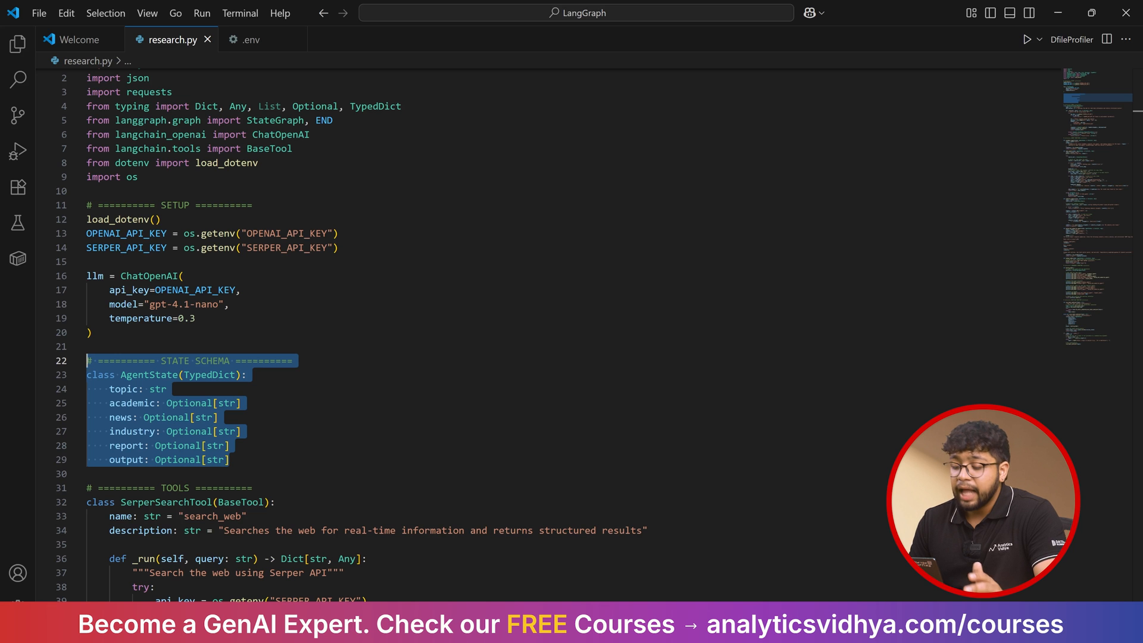
scroll("down", 3)
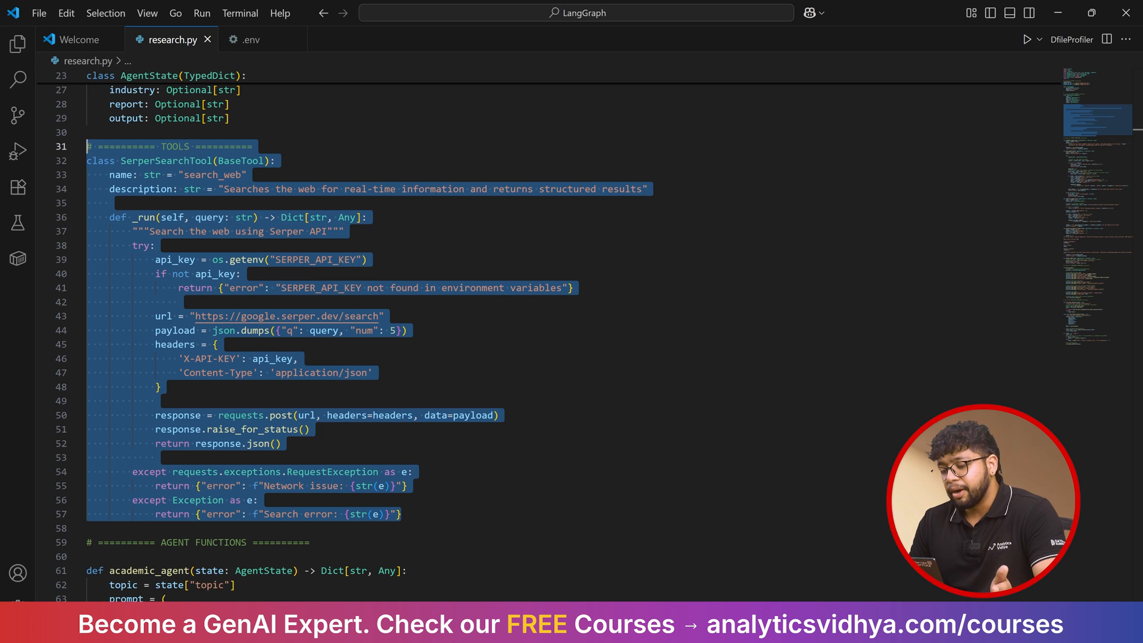
scroll("down", 3)
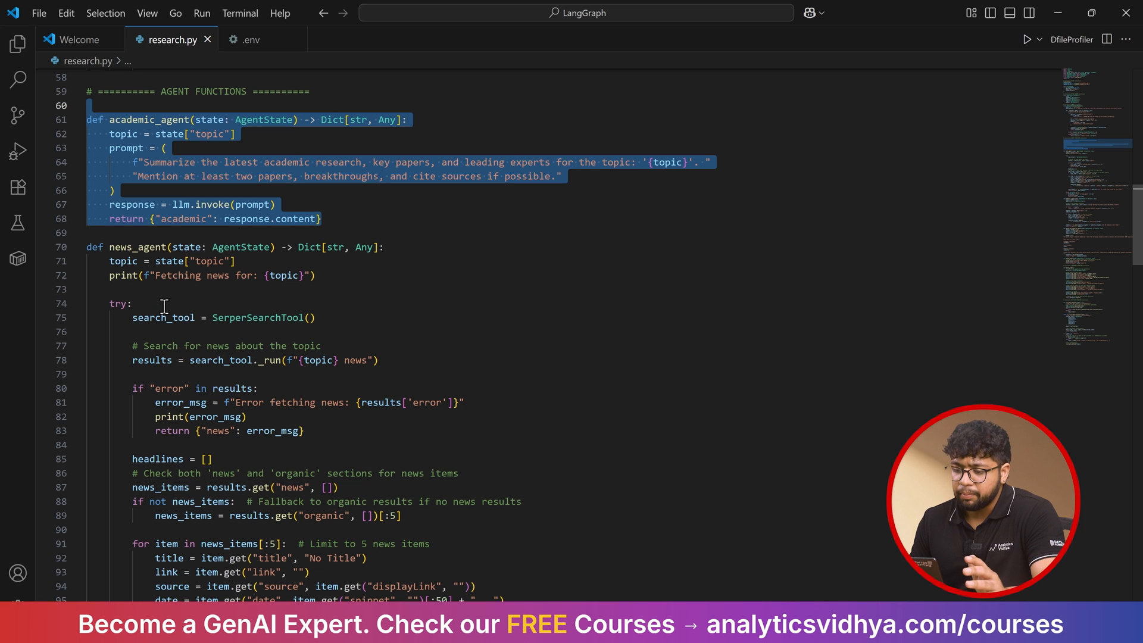
mouse_move(151, 359)
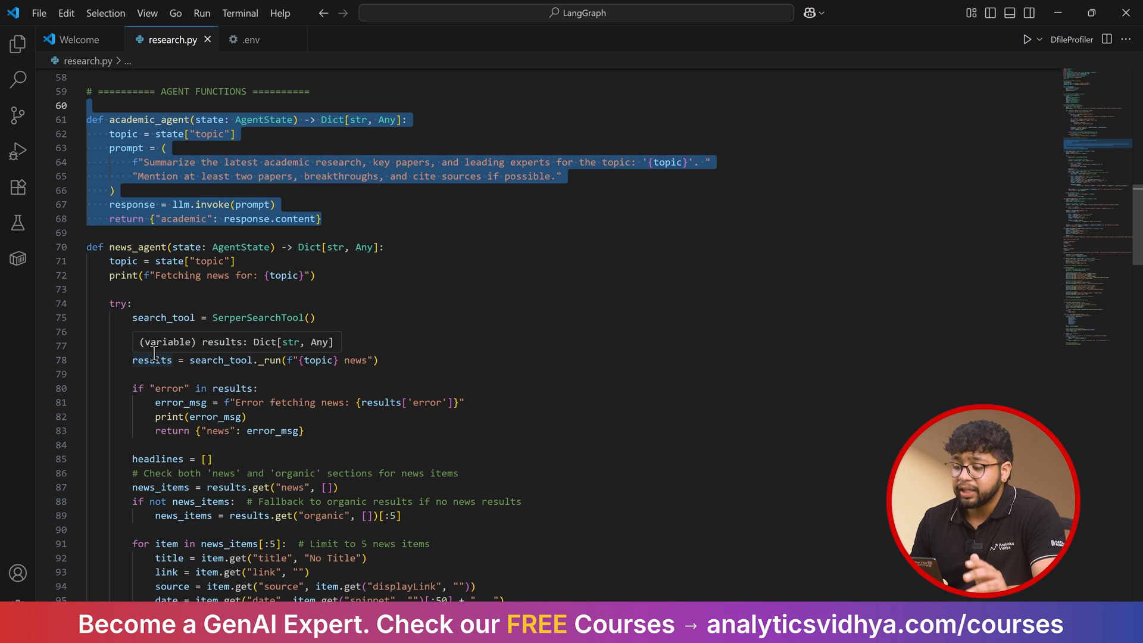
scroll("down", 3)
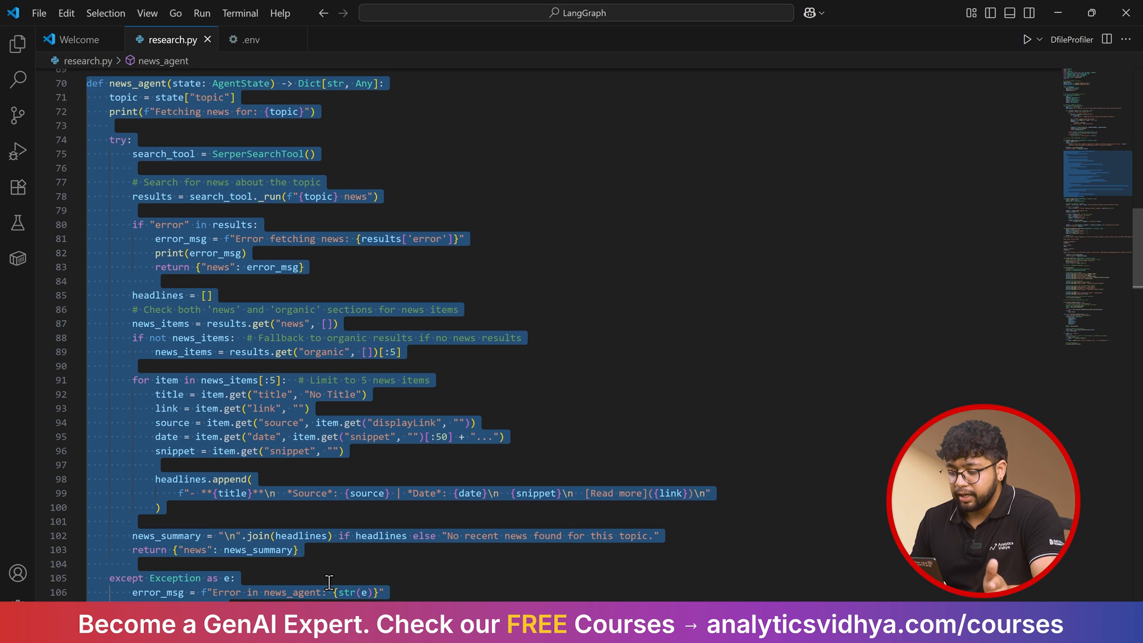
scroll("down", 3)
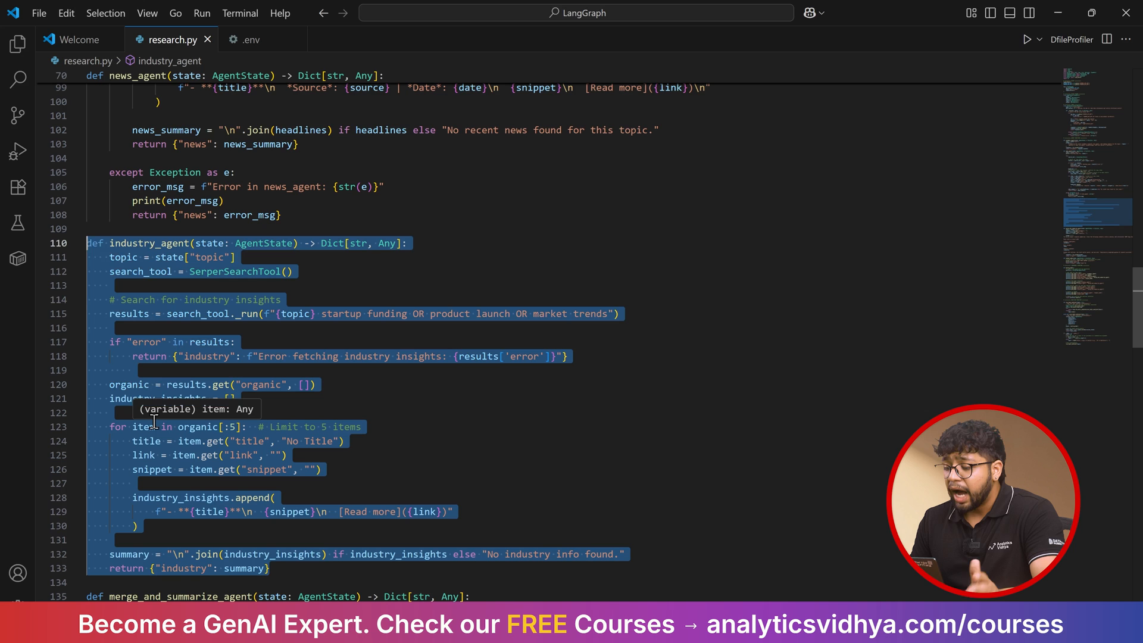
scroll("down", 3)
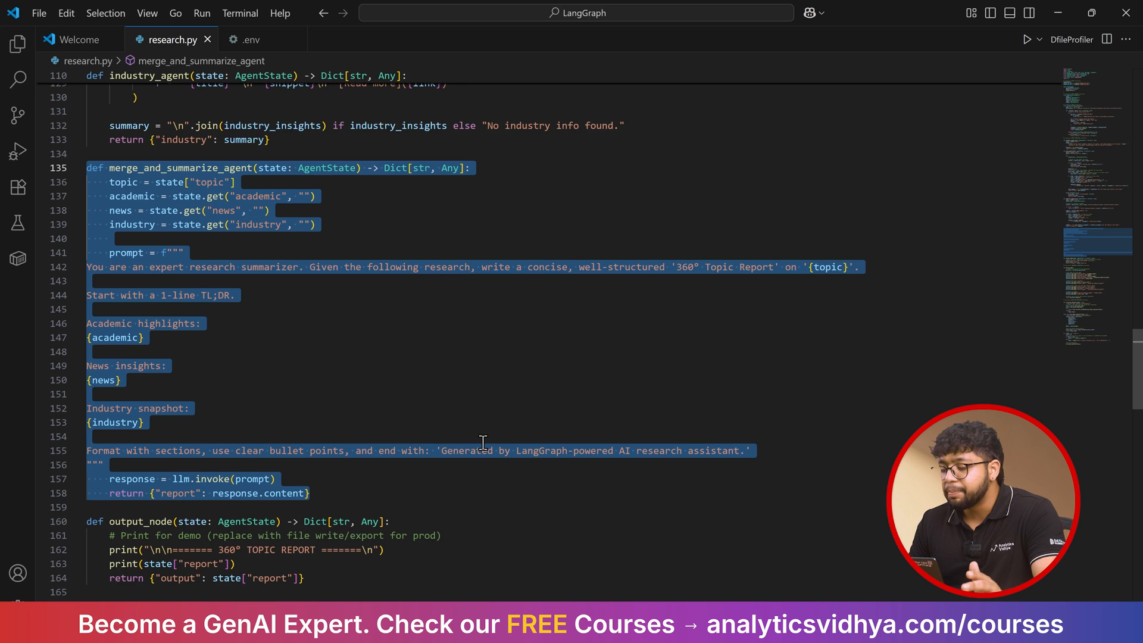
scroll("down", 3)
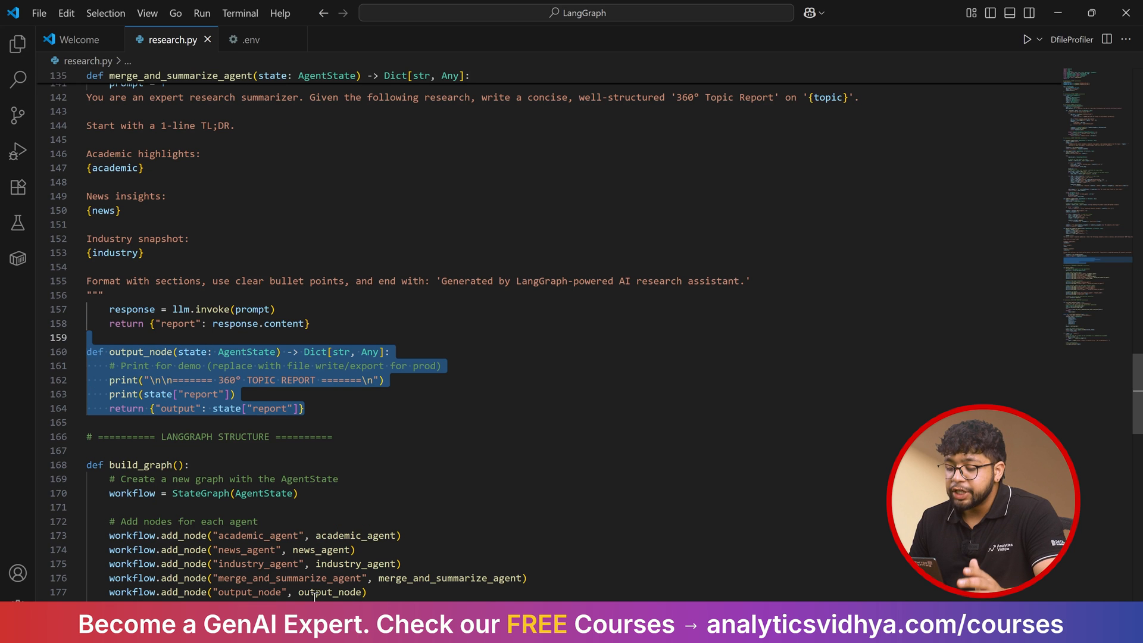
scroll("down", 3)
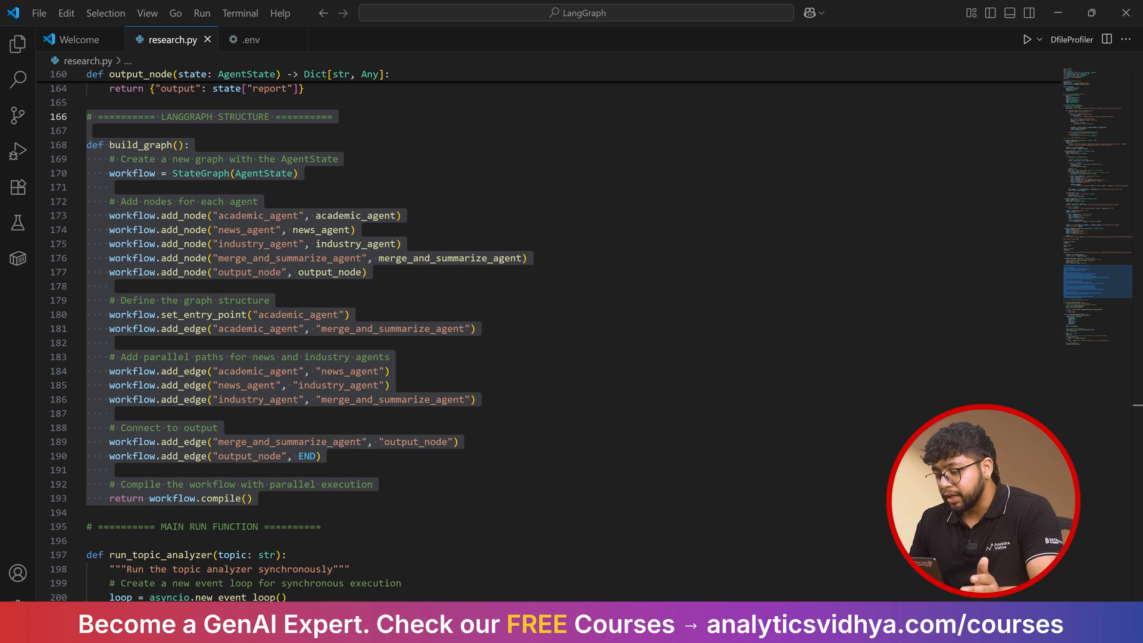
scroll("down", 3)
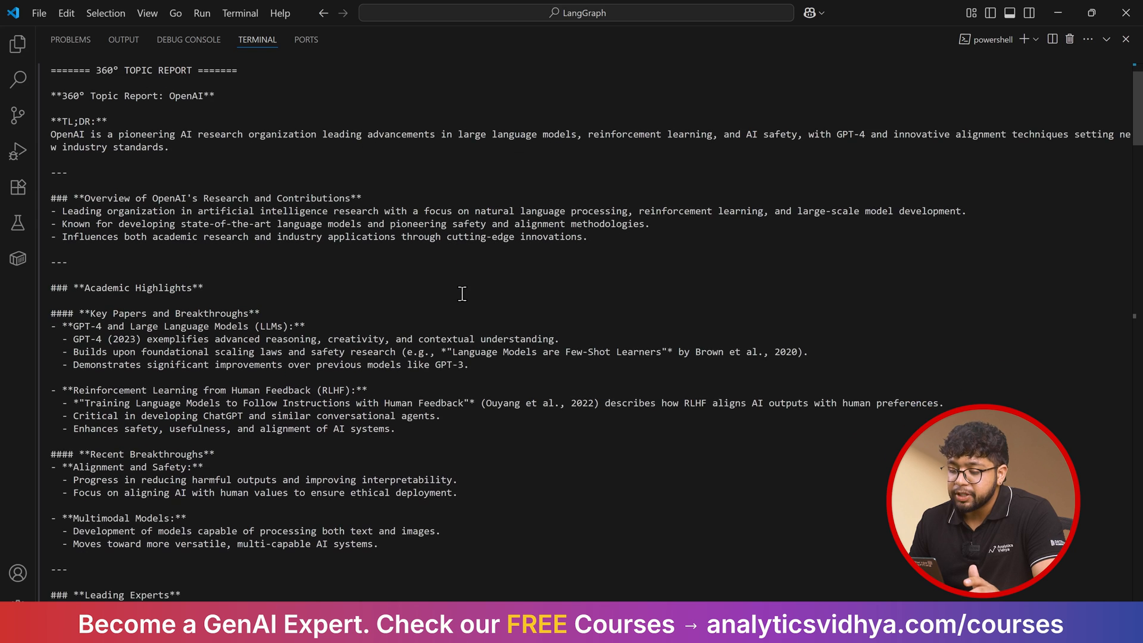
scroll("down", 3)
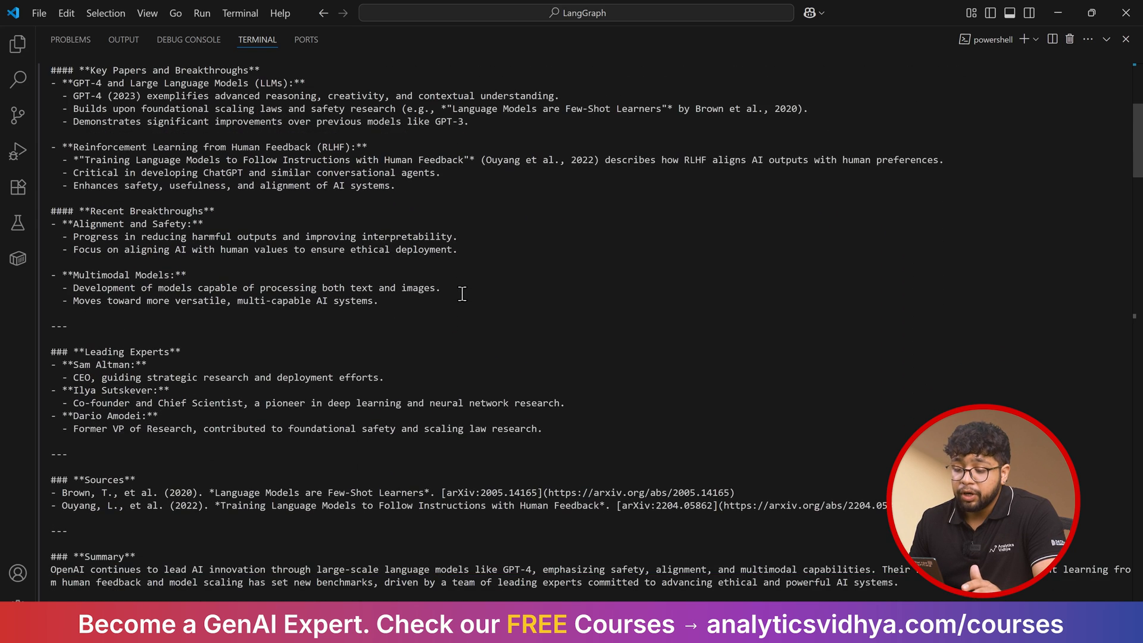
scroll("down", 3)
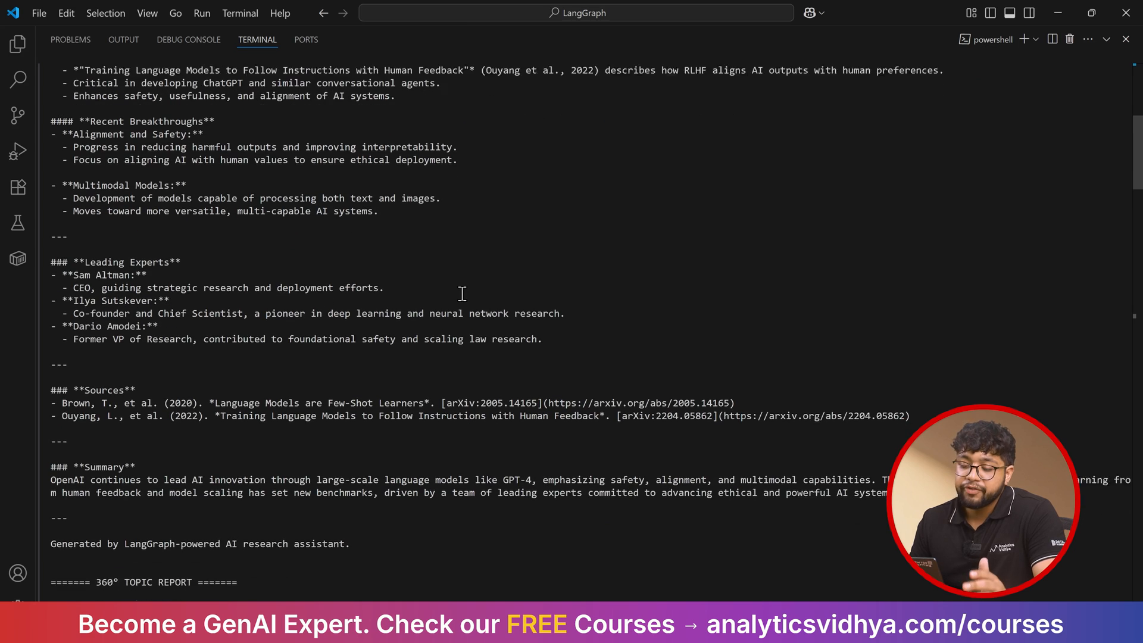
scroll("down", 3)
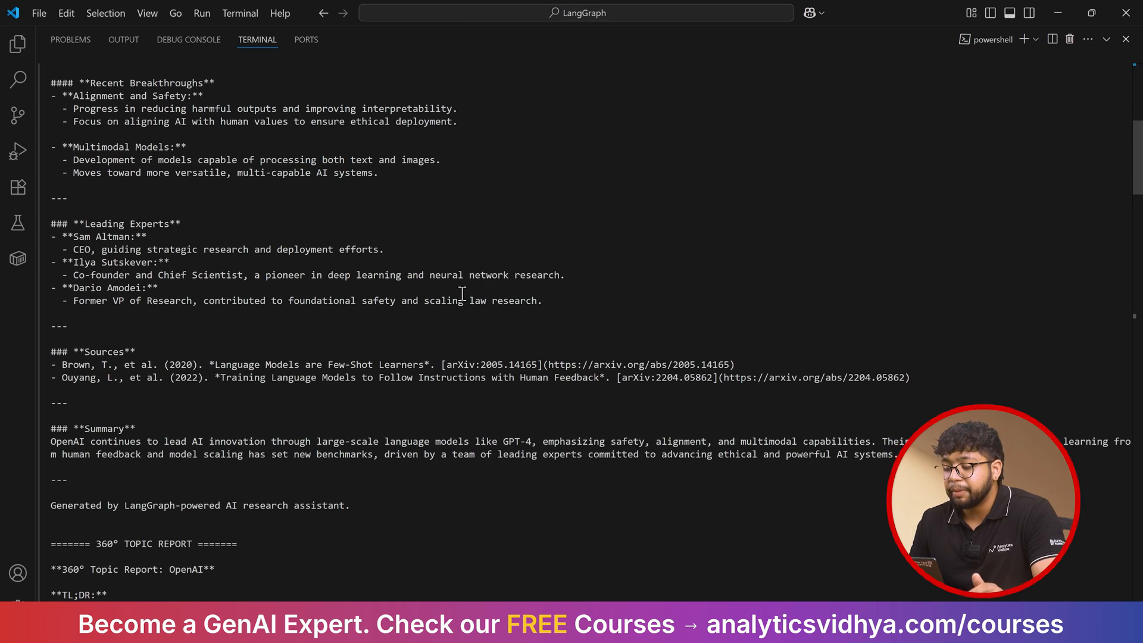